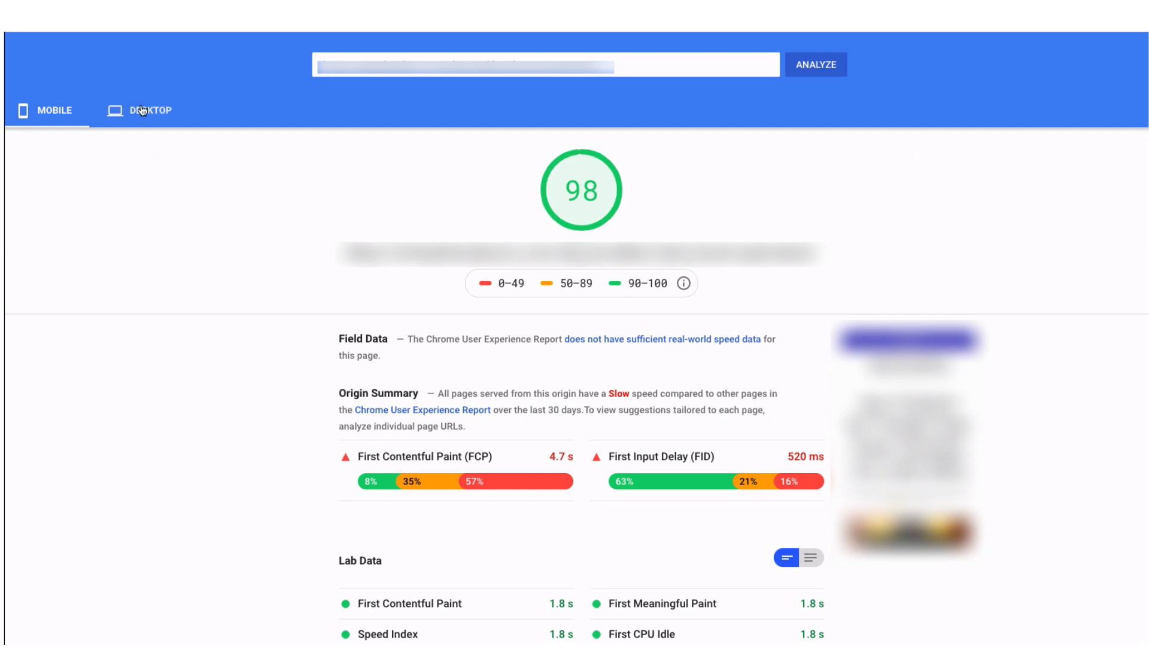
# Enter the blog post's page URL on the PageSpeed Insights home page.
pyautogui.click(149, 111)
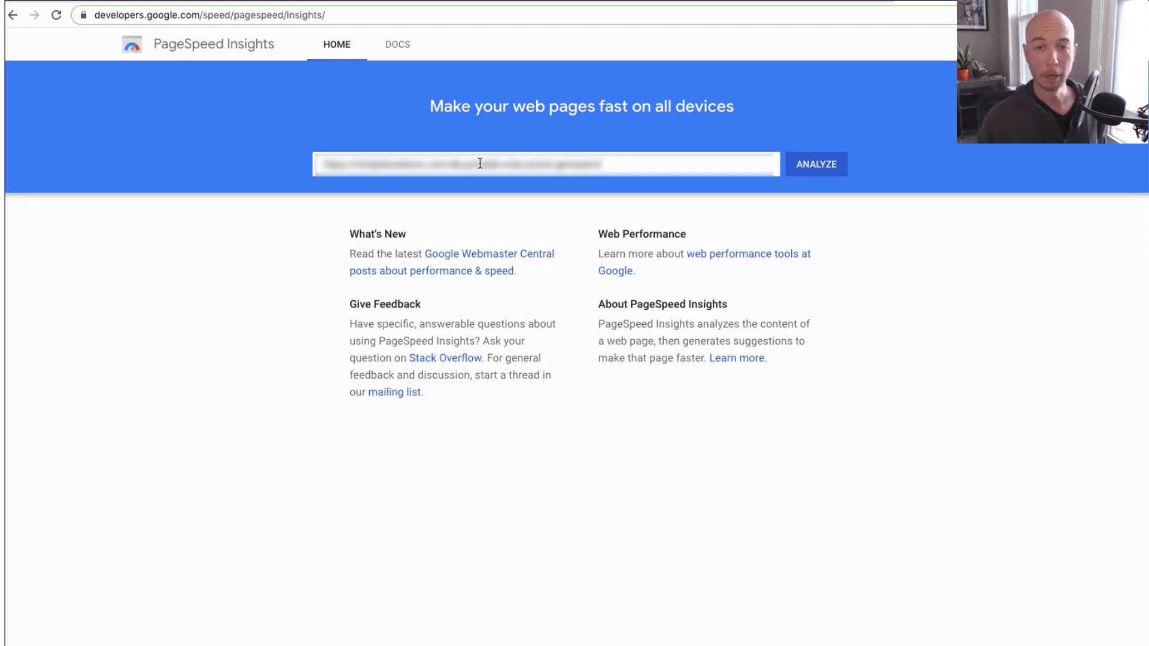
# Analyze the page and compare its mobile score of 27 with desktop 82.
pyautogui.click(816, 163)
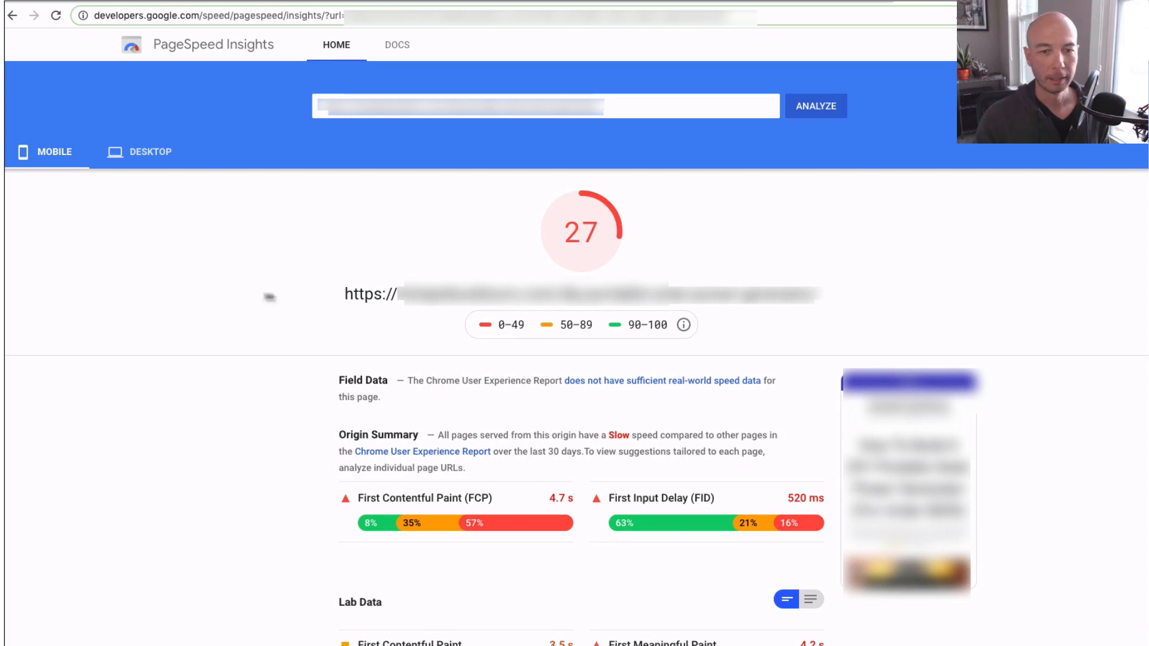
pyautogui.click(149, 152)
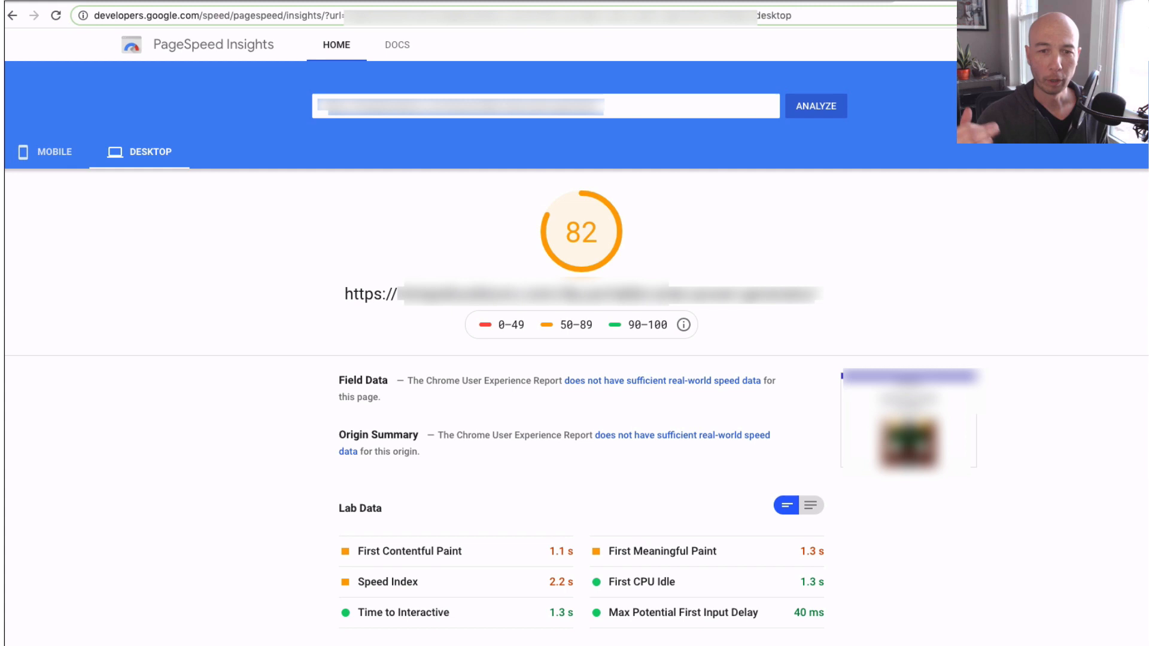
pyautogui.click(53, 151)
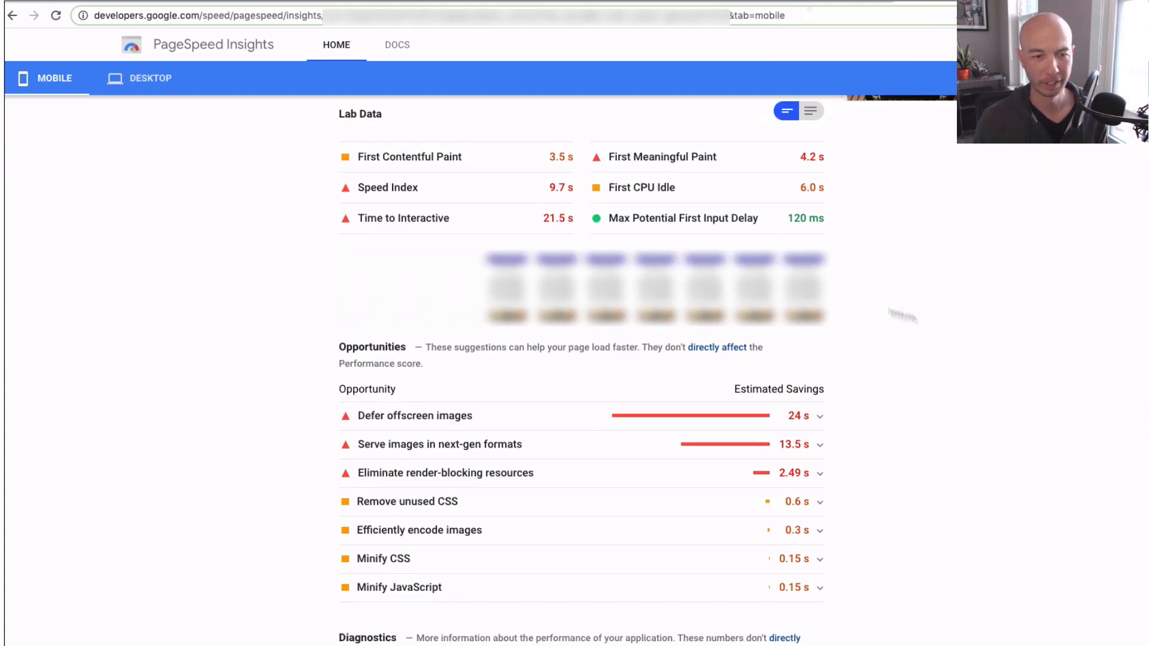
pyautogui.click(150, 79)
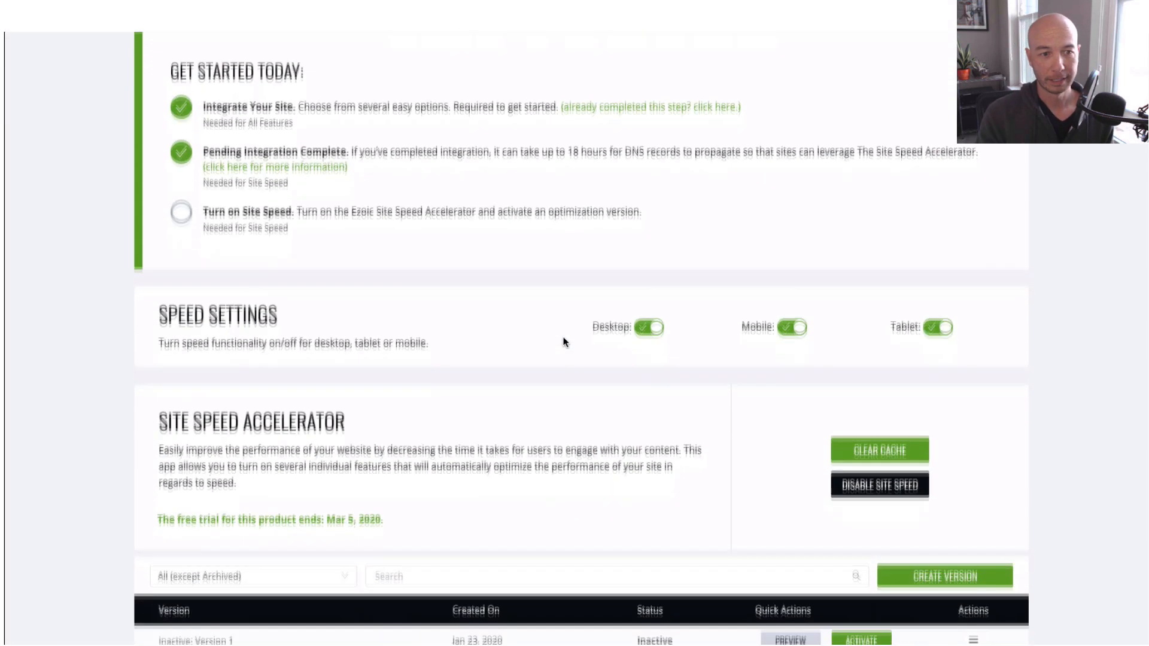
# Scroll to the Site Speed Accelerator versions table and activate Version 1.
pyautogui.scroll(-3)
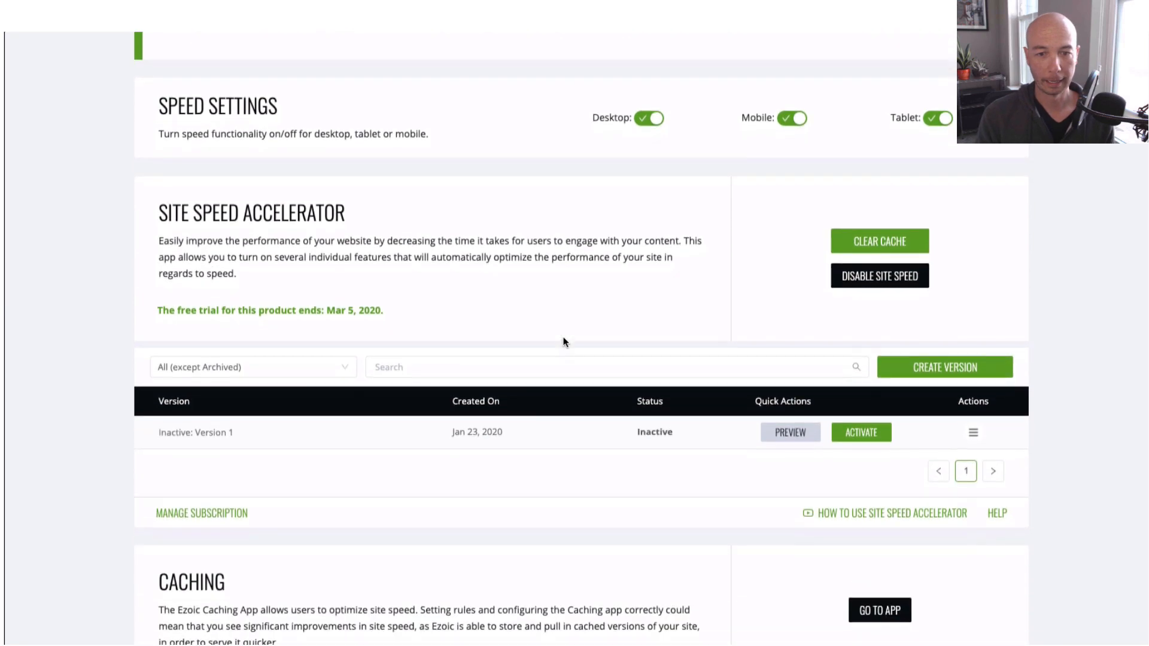
pyautogui.scroll(-3)
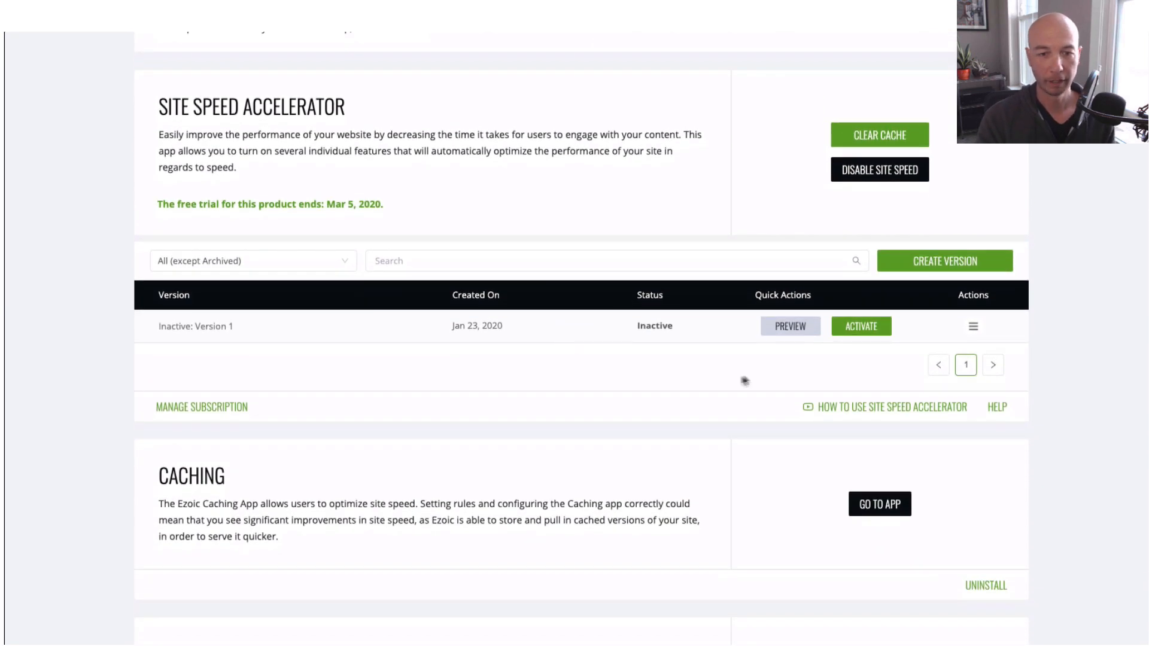
pyautogui.click(861, 326)
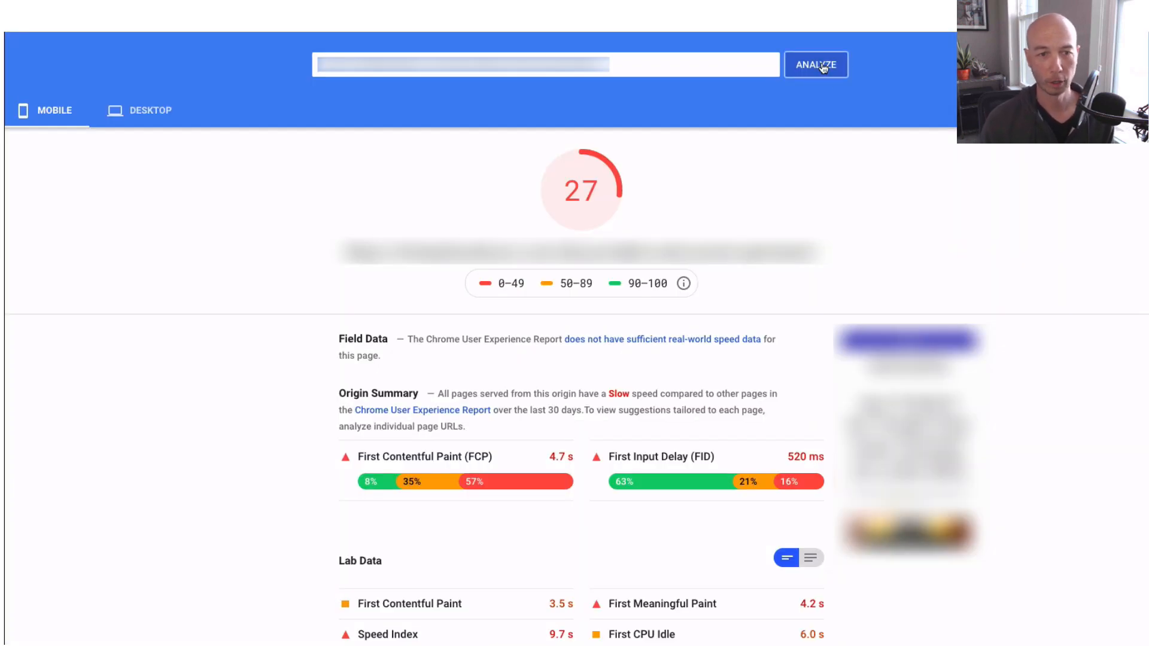
# Rerun the PageSpeed test and confirm the mobile score rose to 98.
pyautogui.click(816, 65)
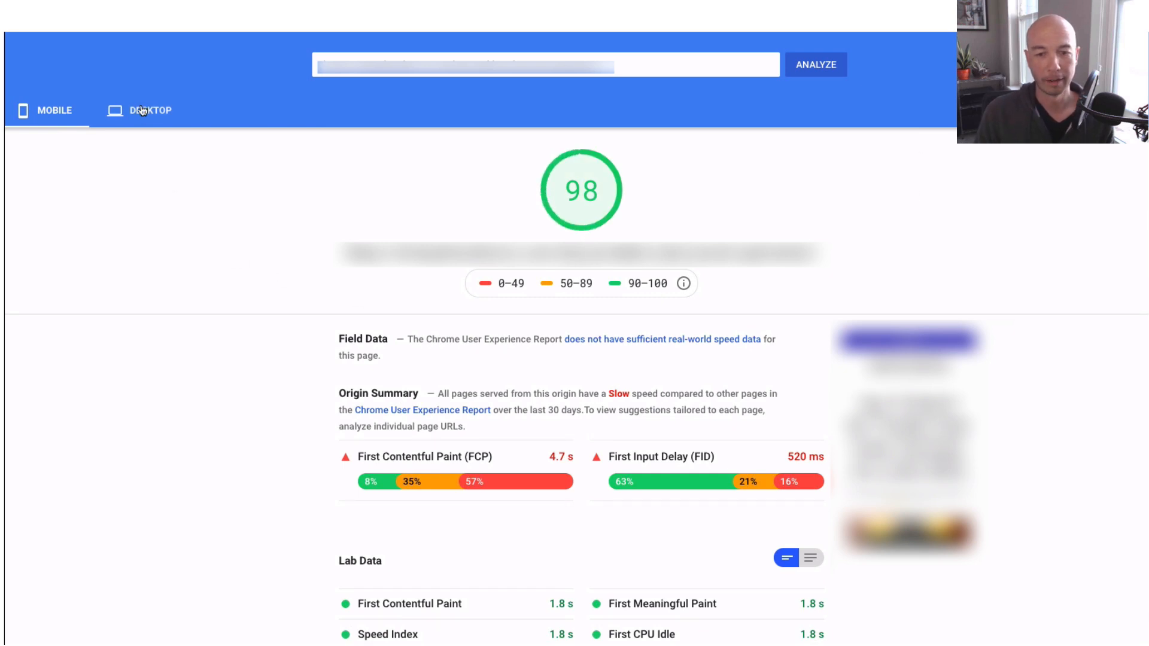
pyautogui.click(150, 110)
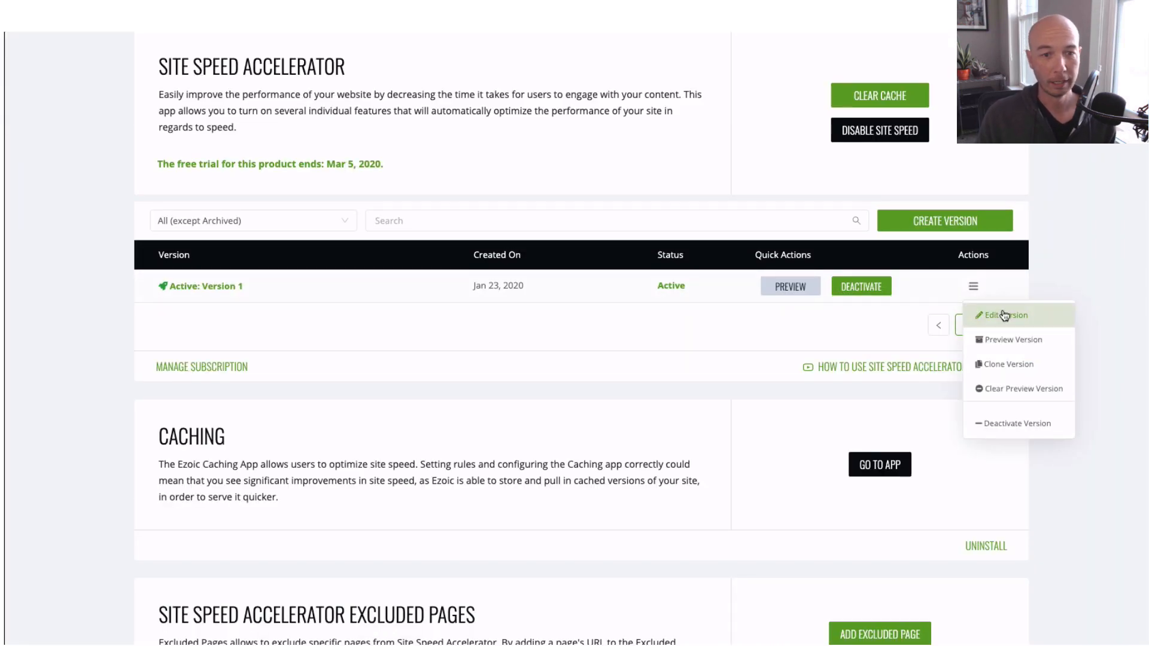
# Edit Version 1 and browse its CSS, Images, Script Execution and Content settings.
pyautogui.click(1003, 316)
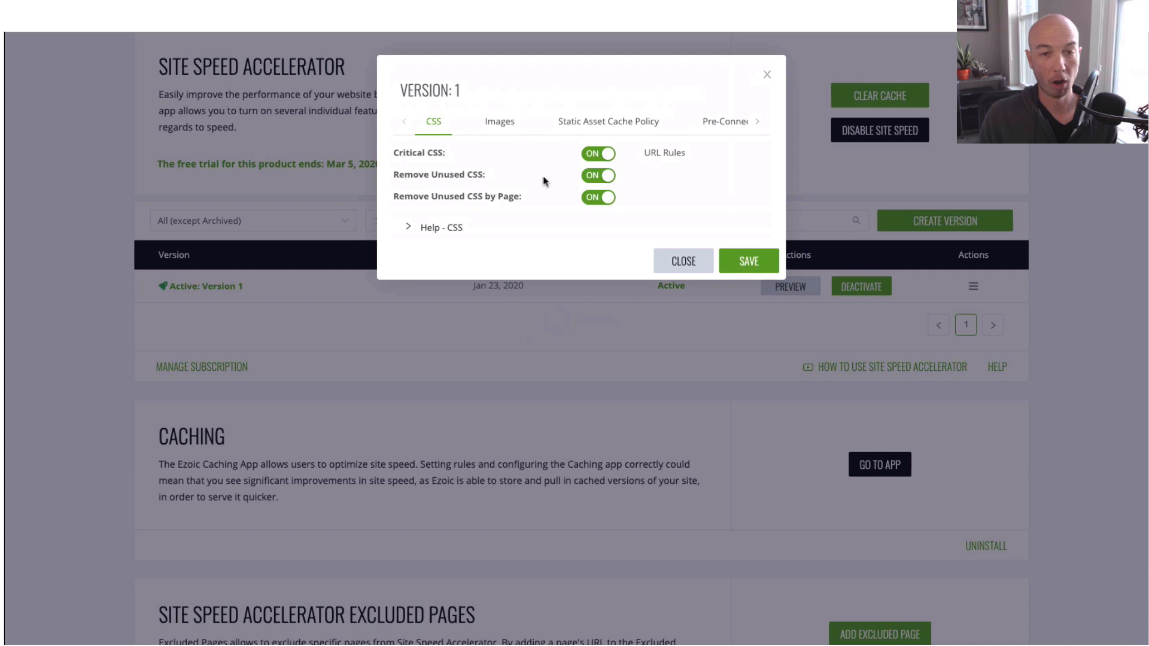
pyautogui.click(499, 121)
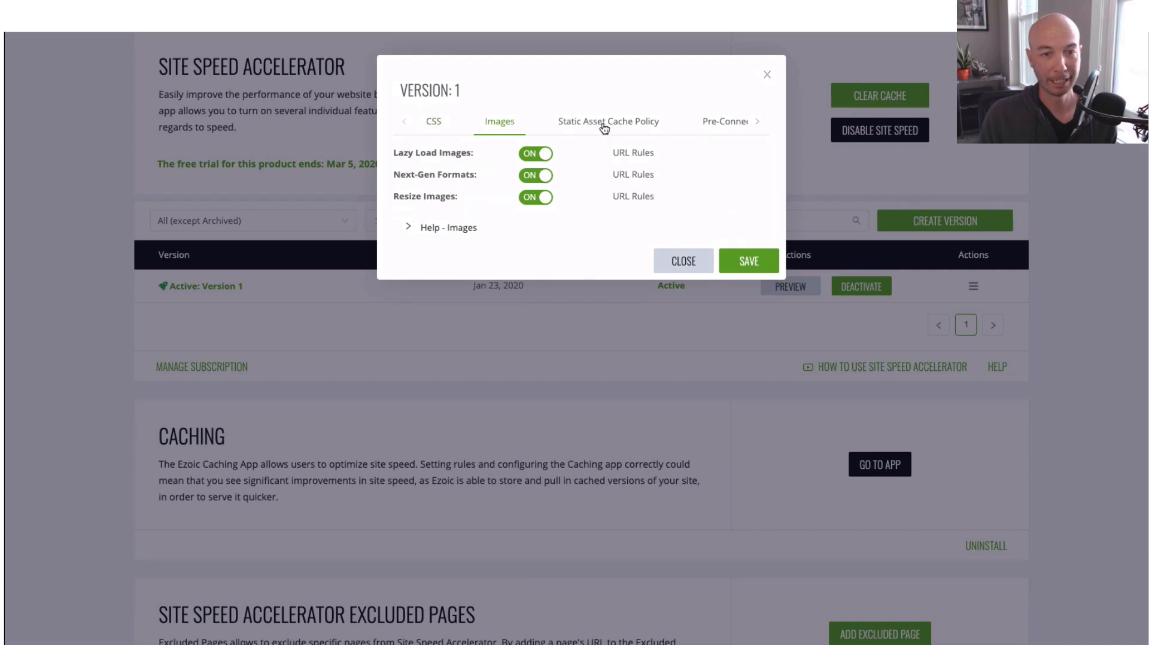
pyautogui.click(716, 121)
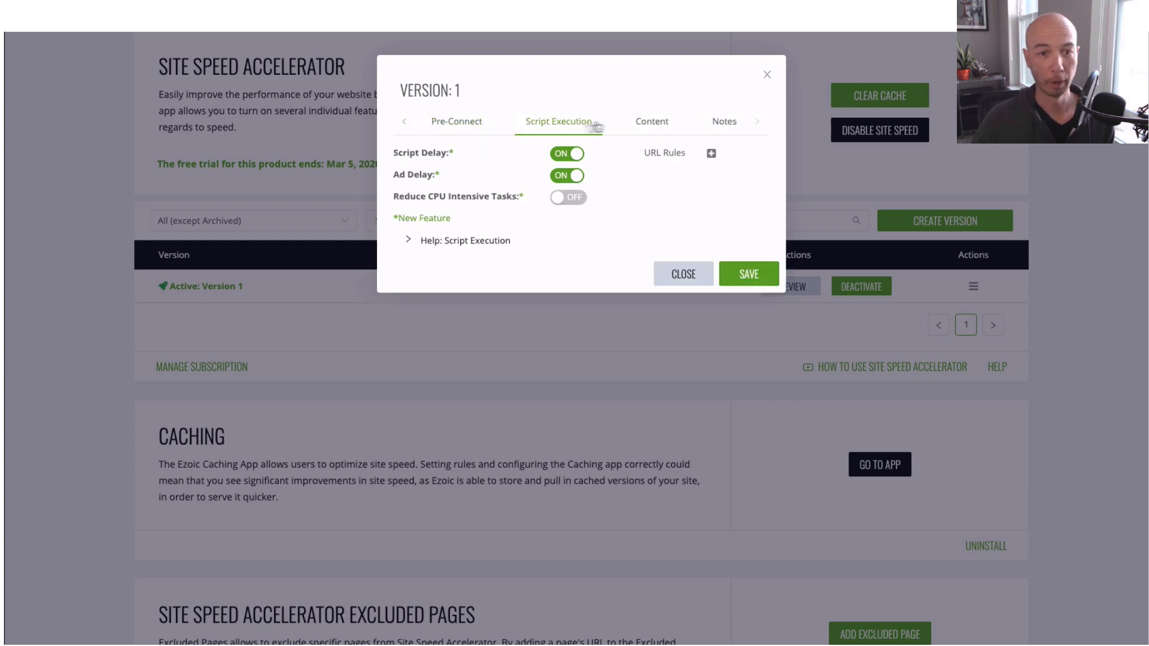
pyautogui.click(650, 121)
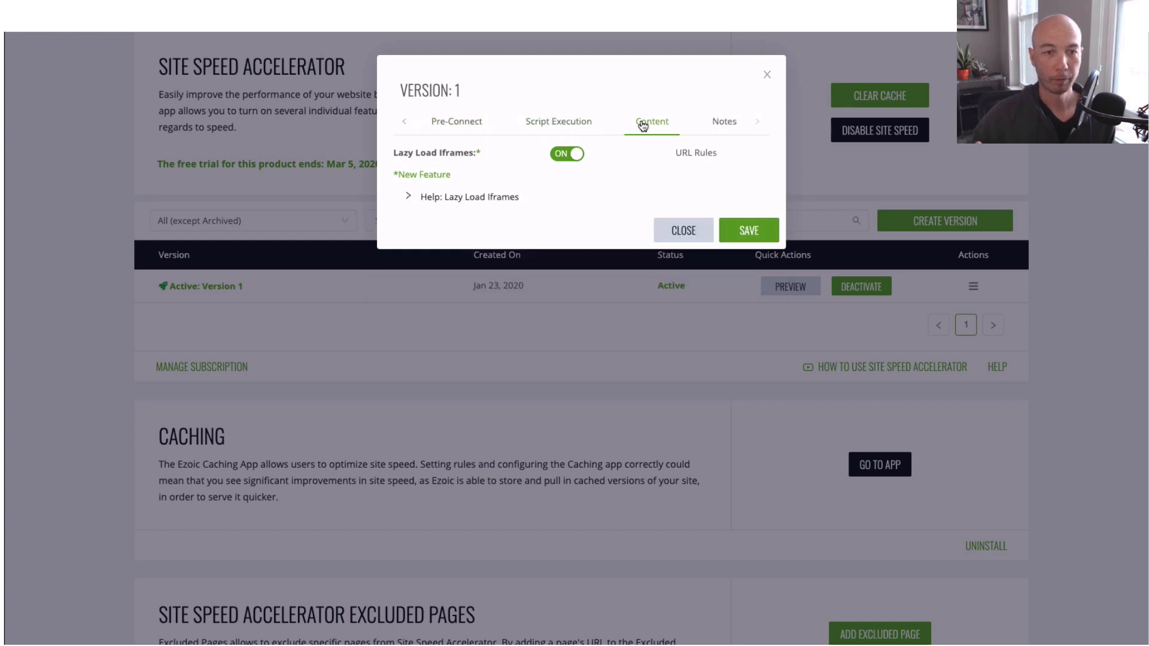
pyautogui.click(724, 121)
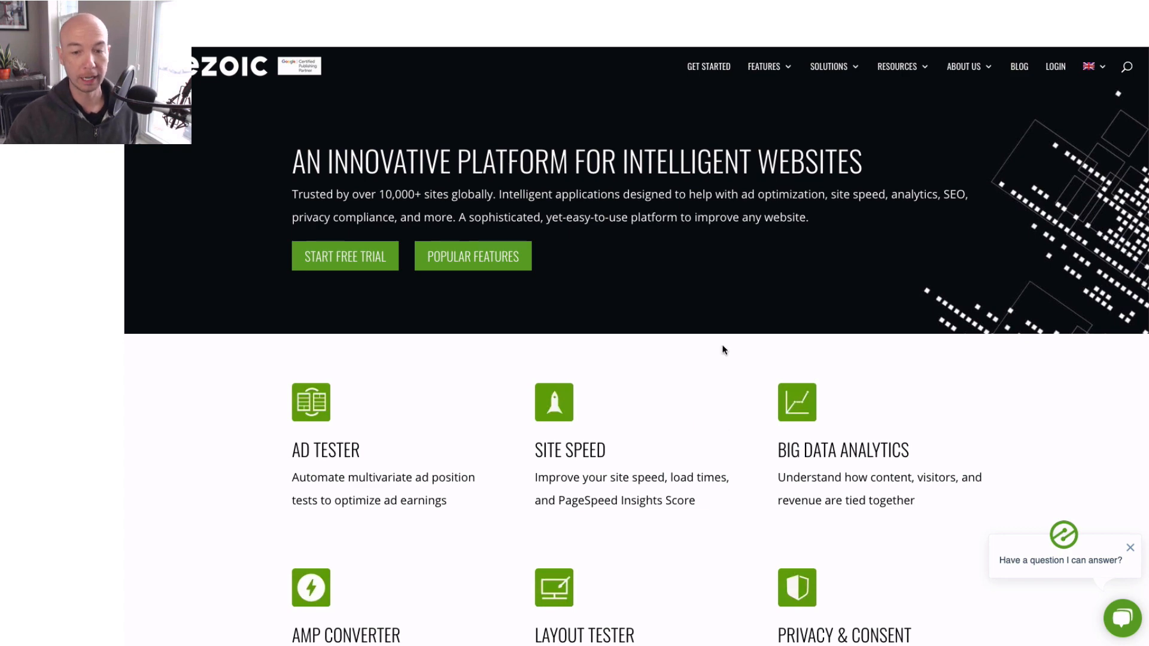
# Go to Ezoic's Site Speed Accelerator page and start a free speed analysis.
pyautogui.scroll(-3)
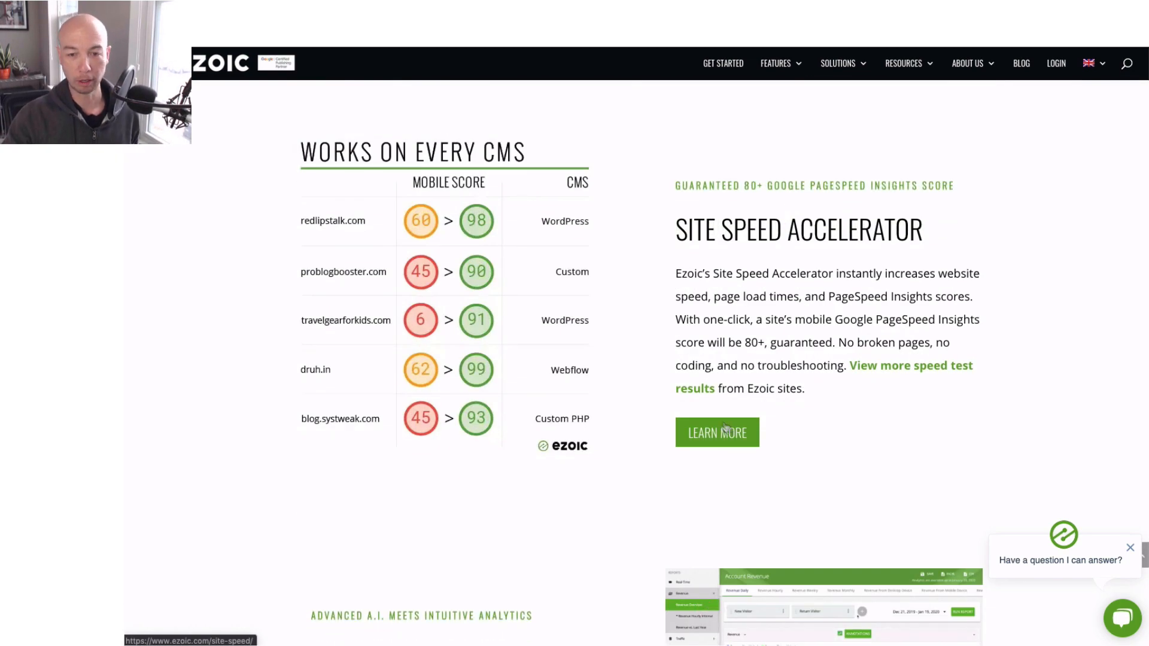
pyautogui.click(716, 432)
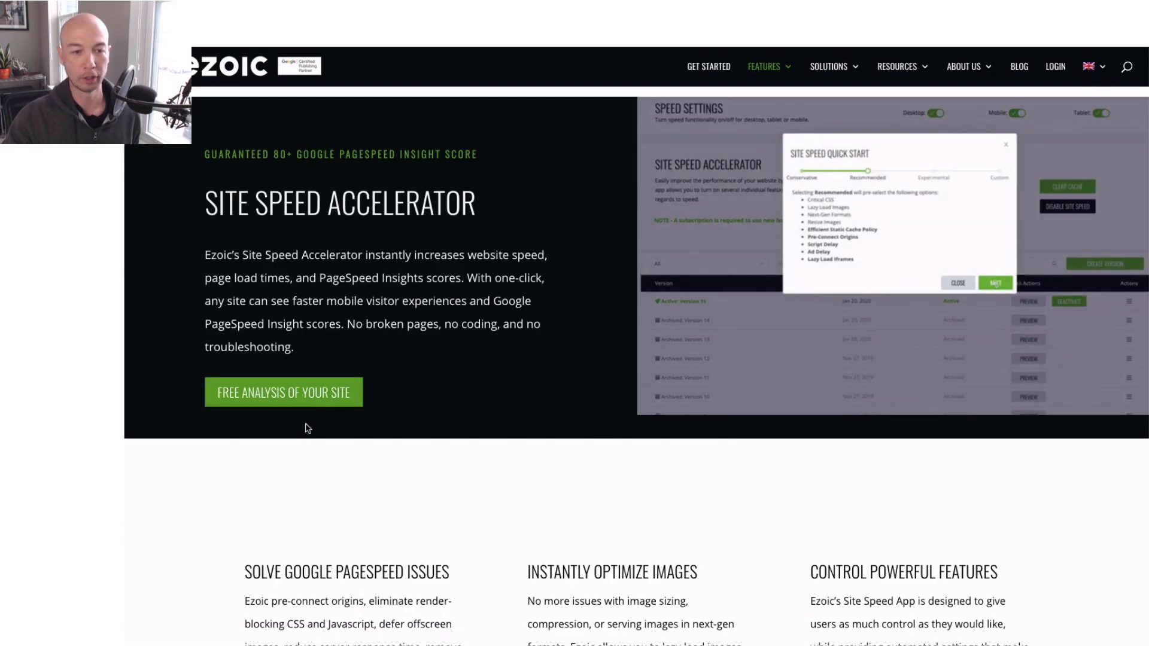
pyautogui.click(283, 392)
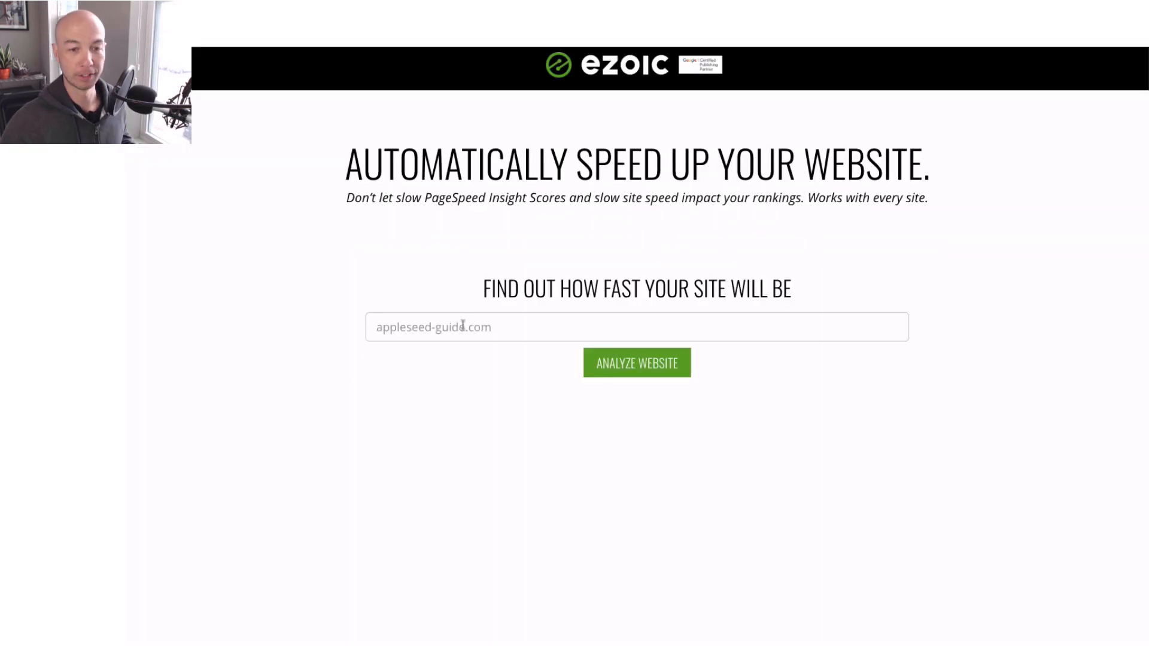
pyautogui.click(637, 327)
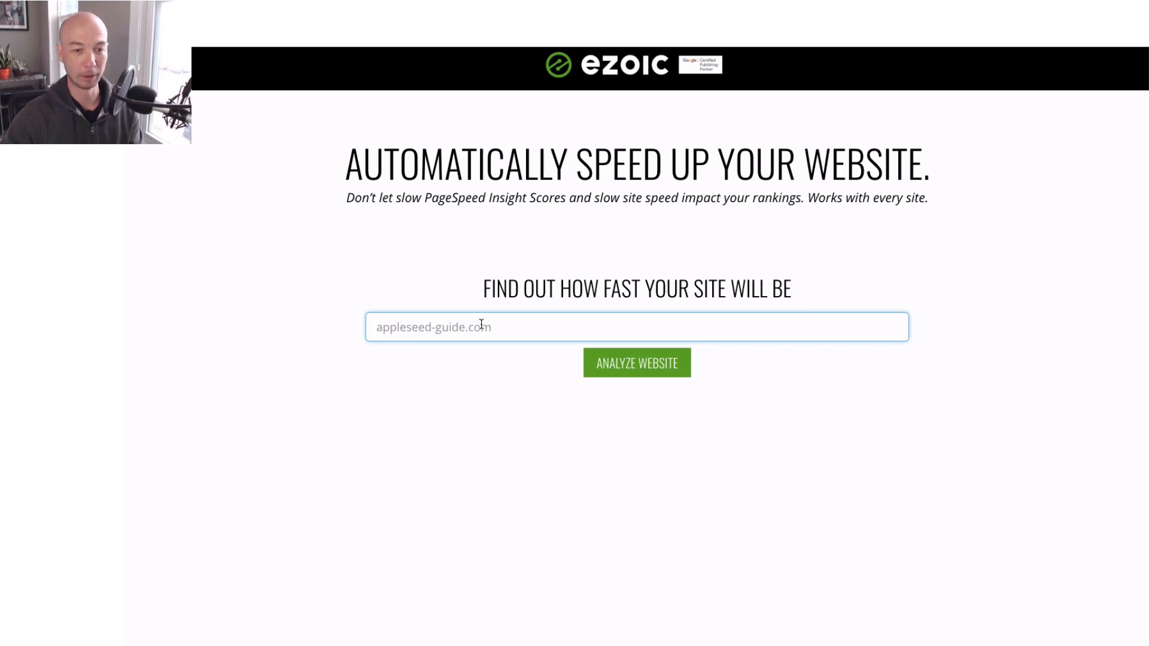
# Analyze 1500days.com and view its projected mobile score rise from 7 to 97.
pyautogui.write('1500days.com')
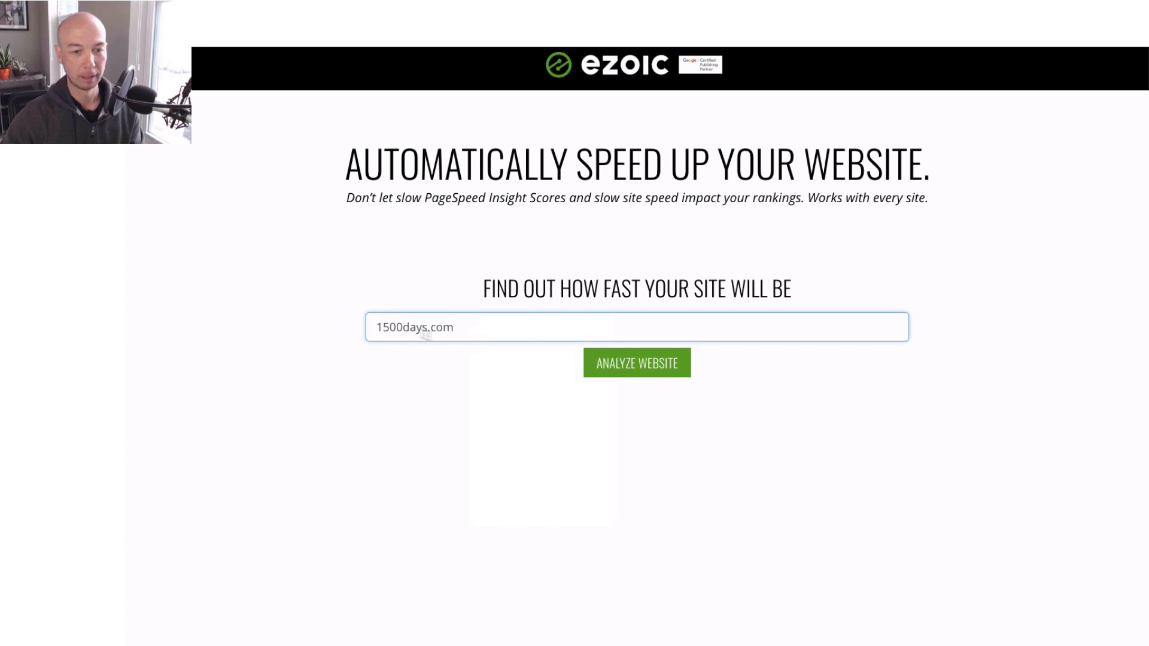
pyautogui.click(637, 363)
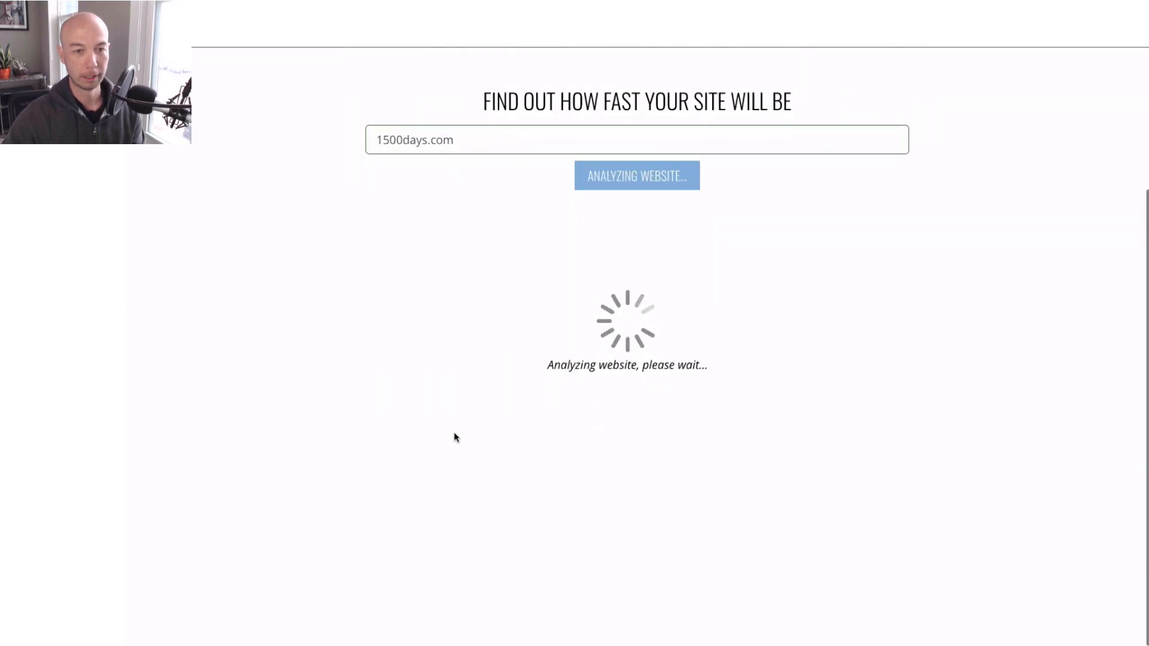
pyautogui.moveTo(255, 185)
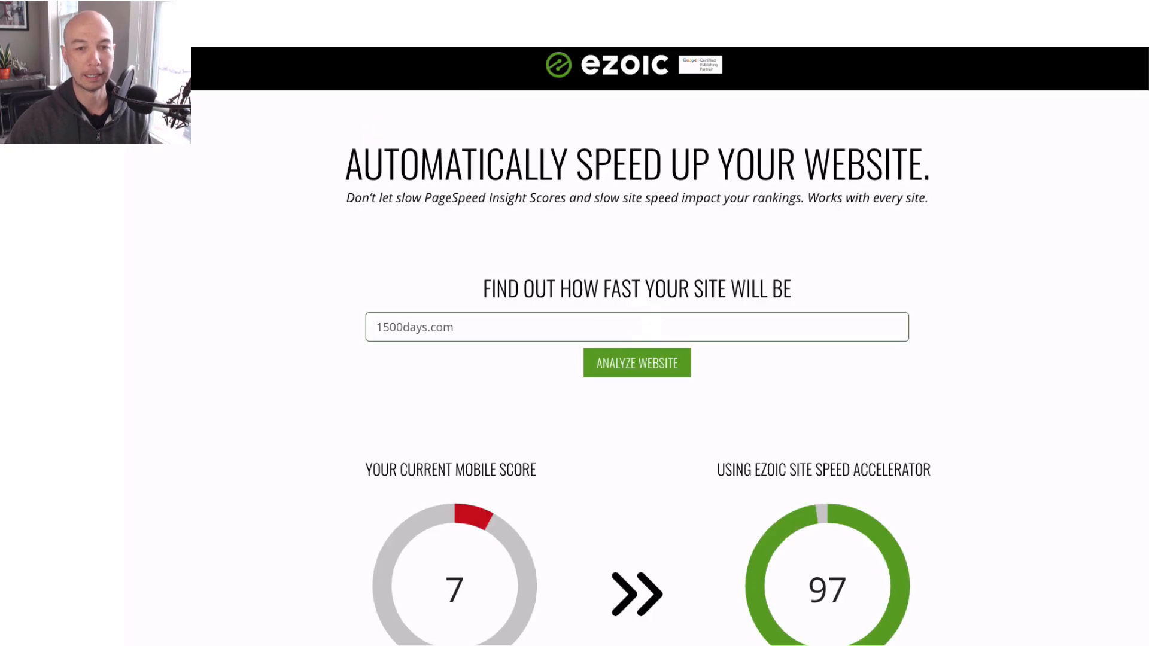
pyautogui.moveTo(334, 268)
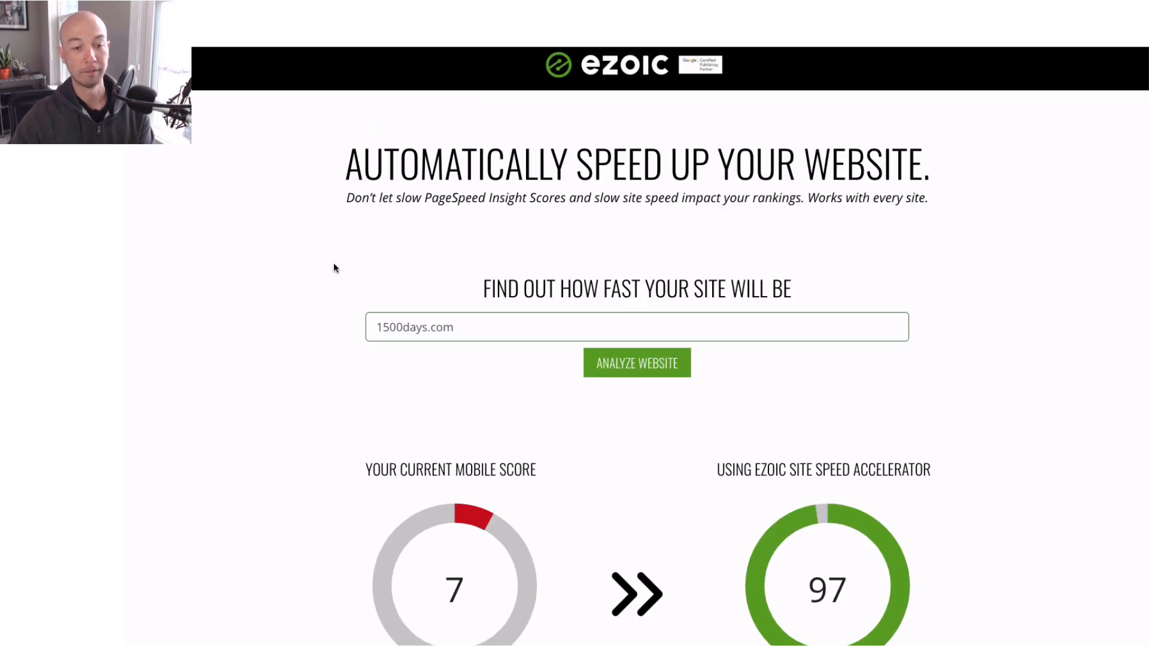
pyautogui.scroll(-3)
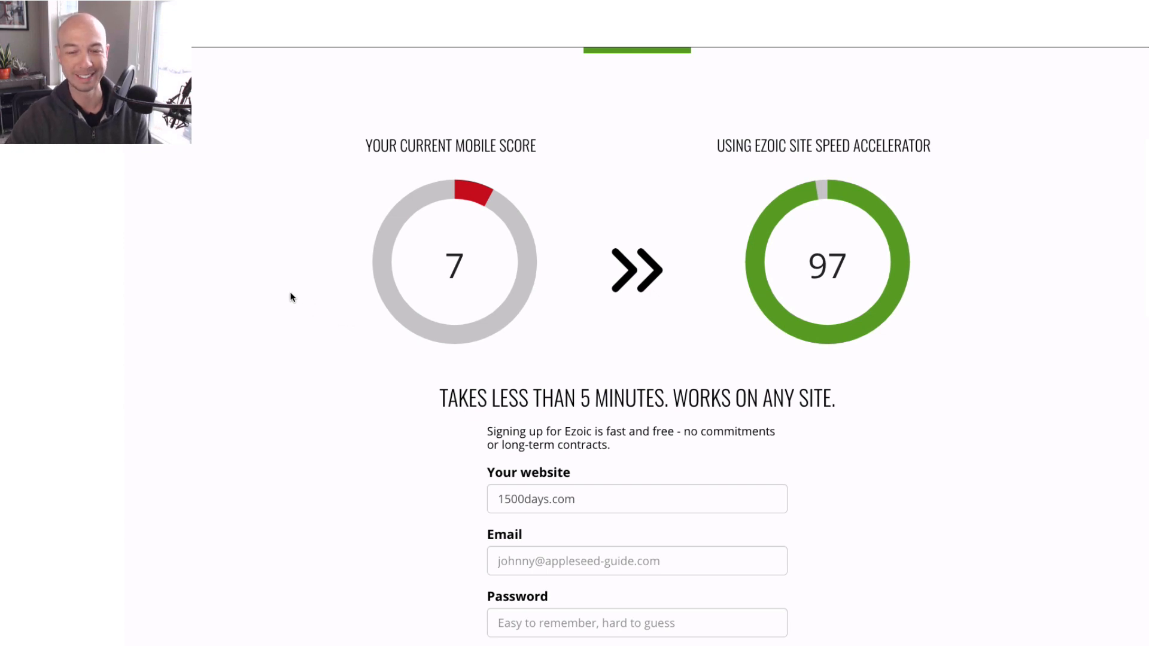
pyautogui.moveTo(960, 311)
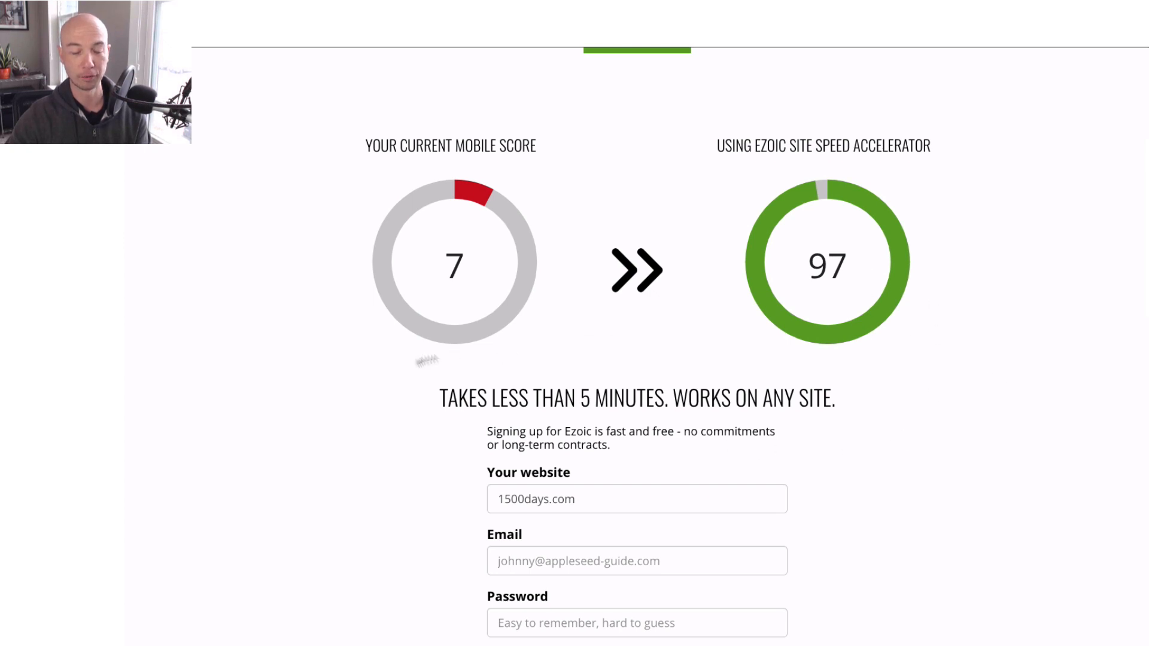
pyautogui.scroll(-3)
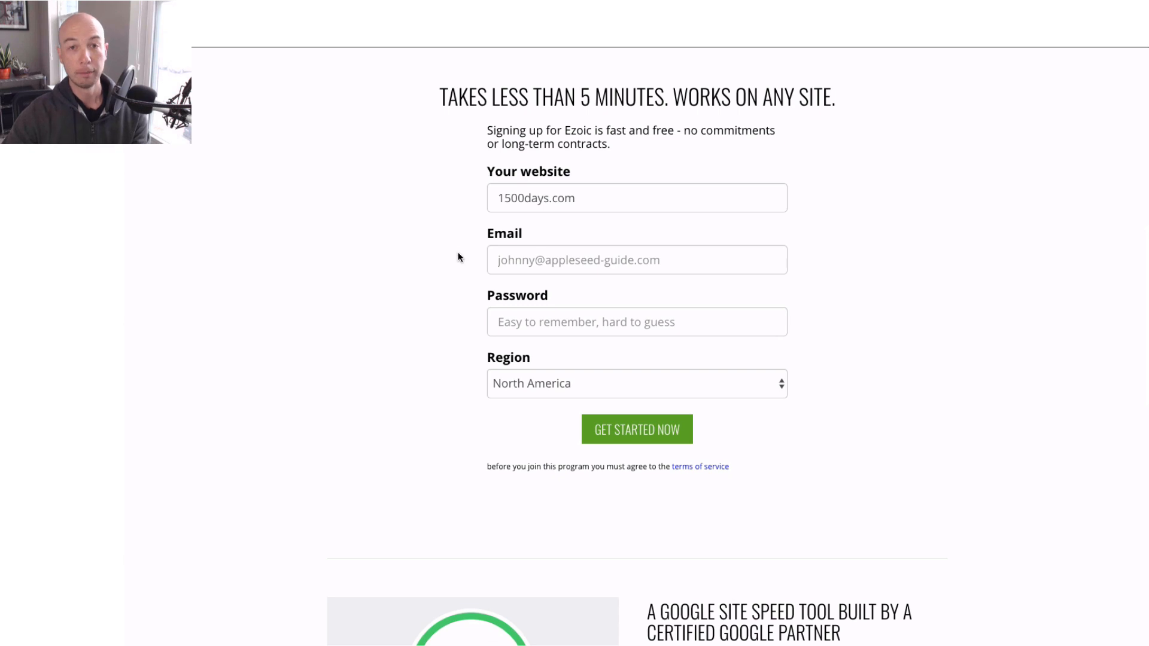
pyautogui.moveTo(441, 395)
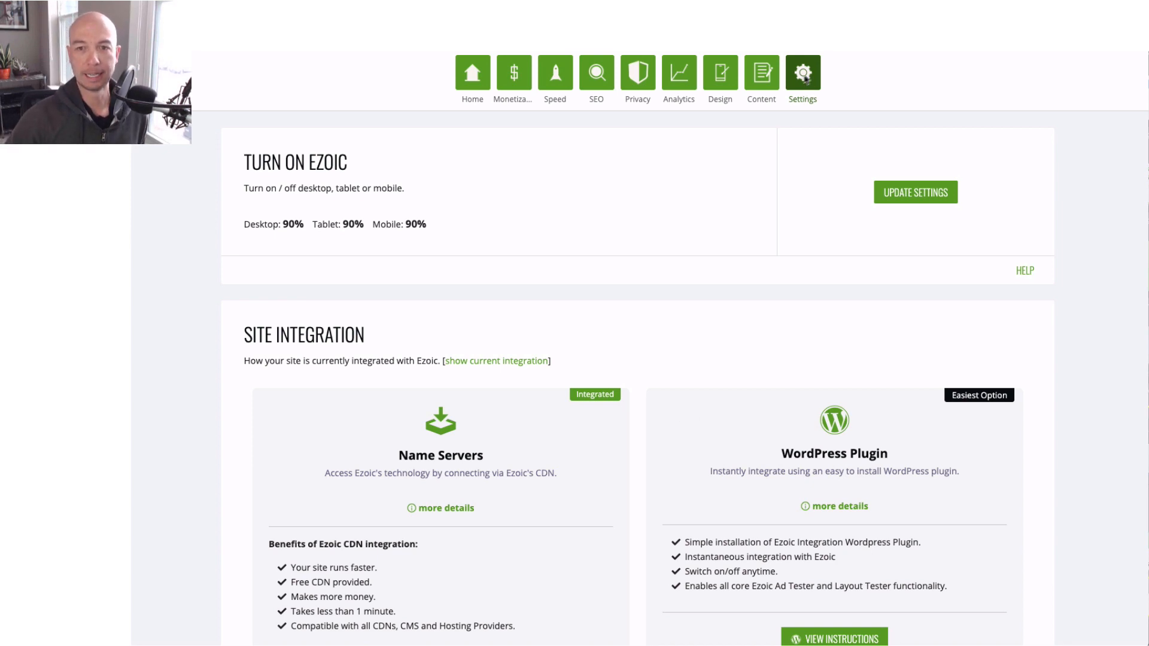
pyautogui.moveTo(595, 255)
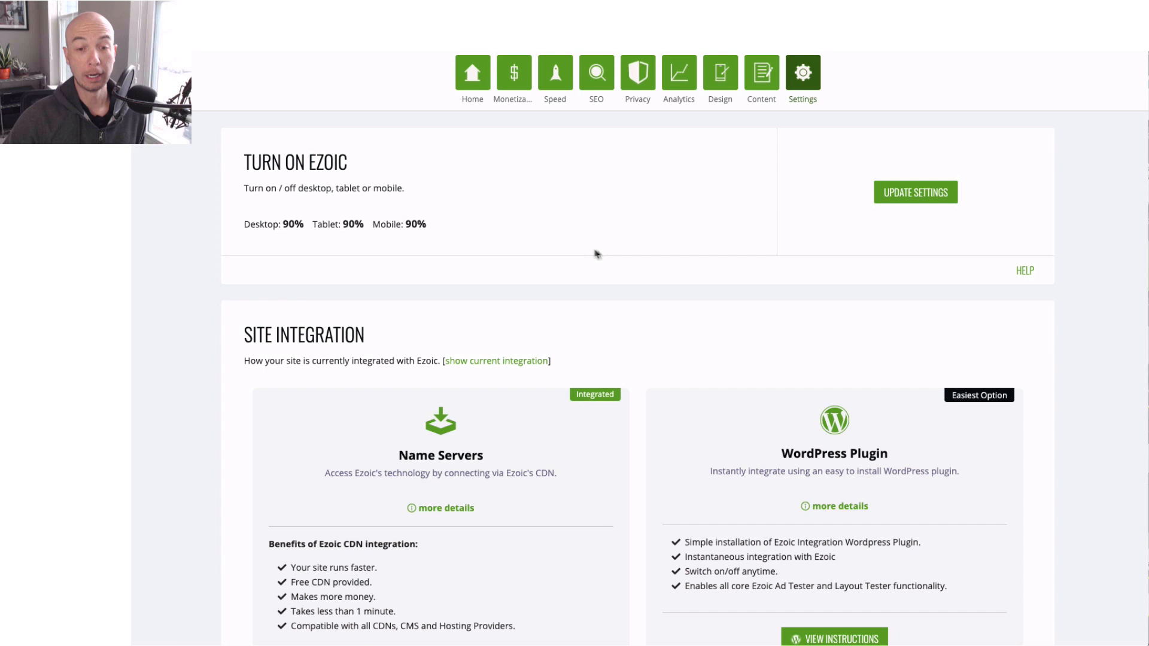
pyautogui.scroll(-3)
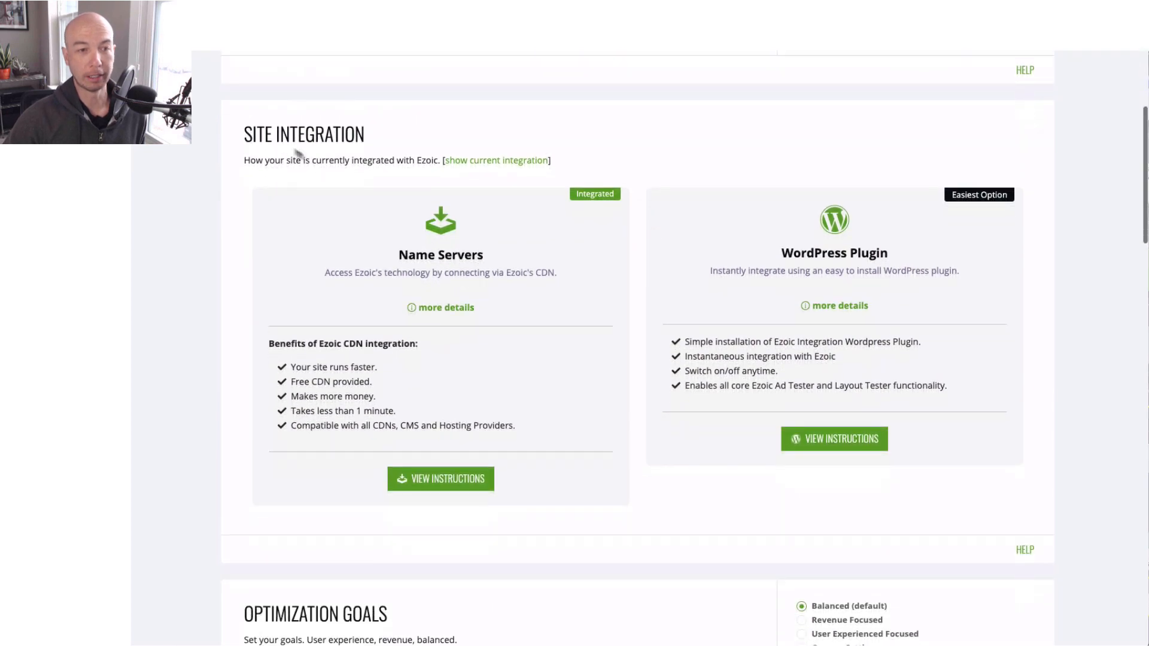
pyautogui.moveTo(634, 339)
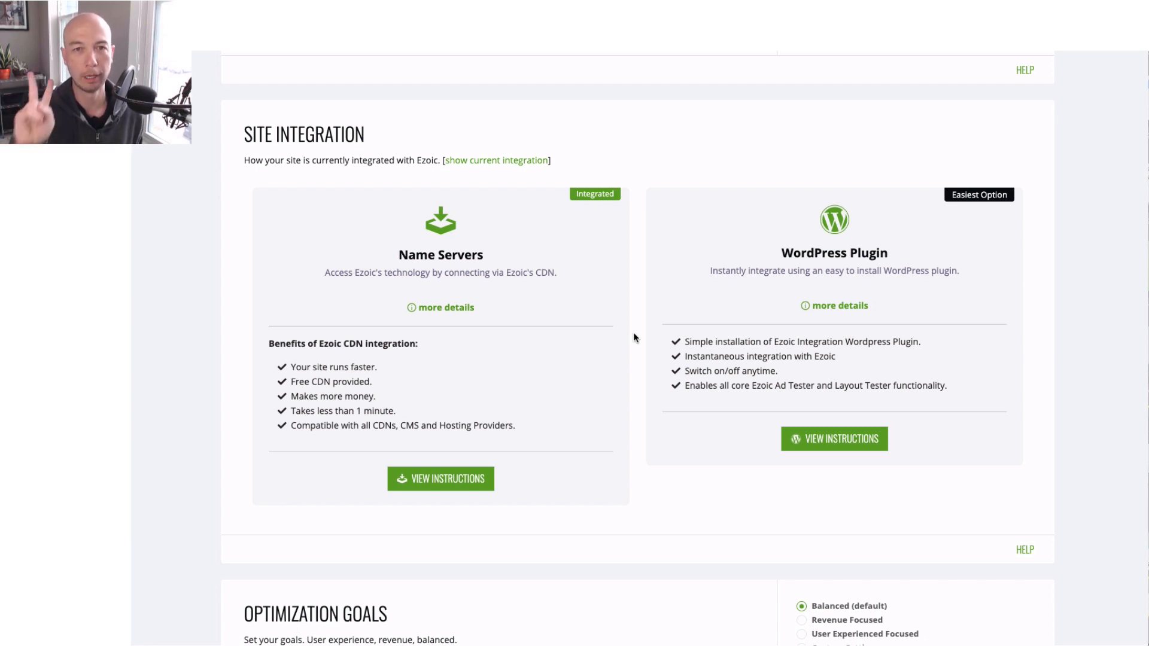
pyautogui.moveTo(588, 255)
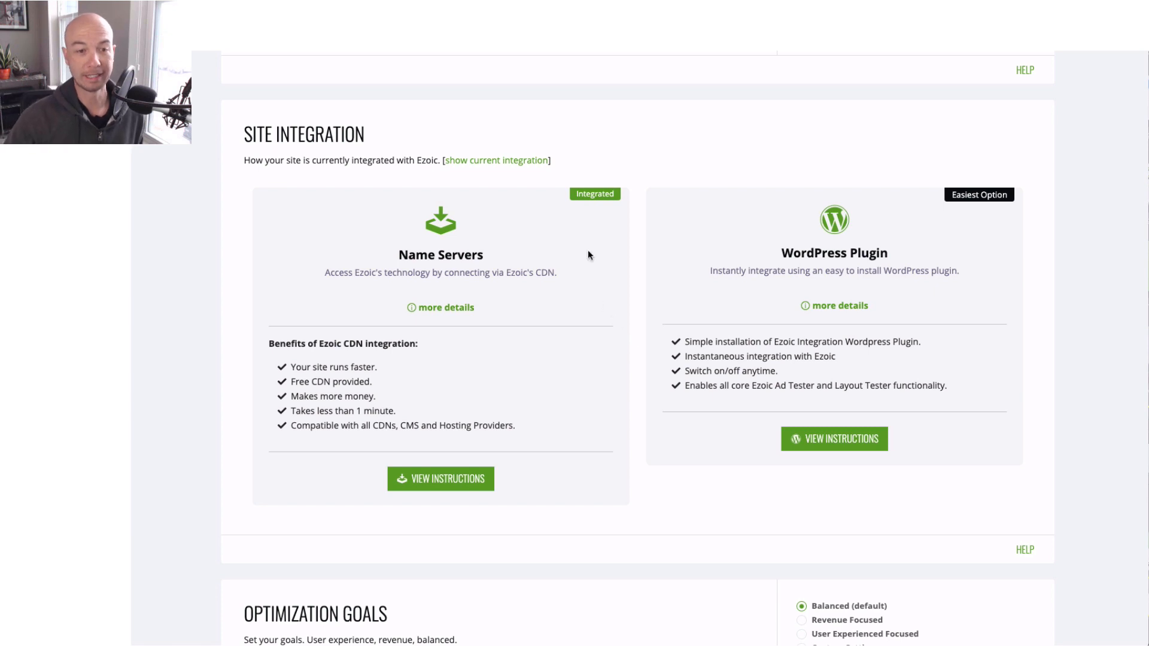
pyautogui.moveTo(594, 297)
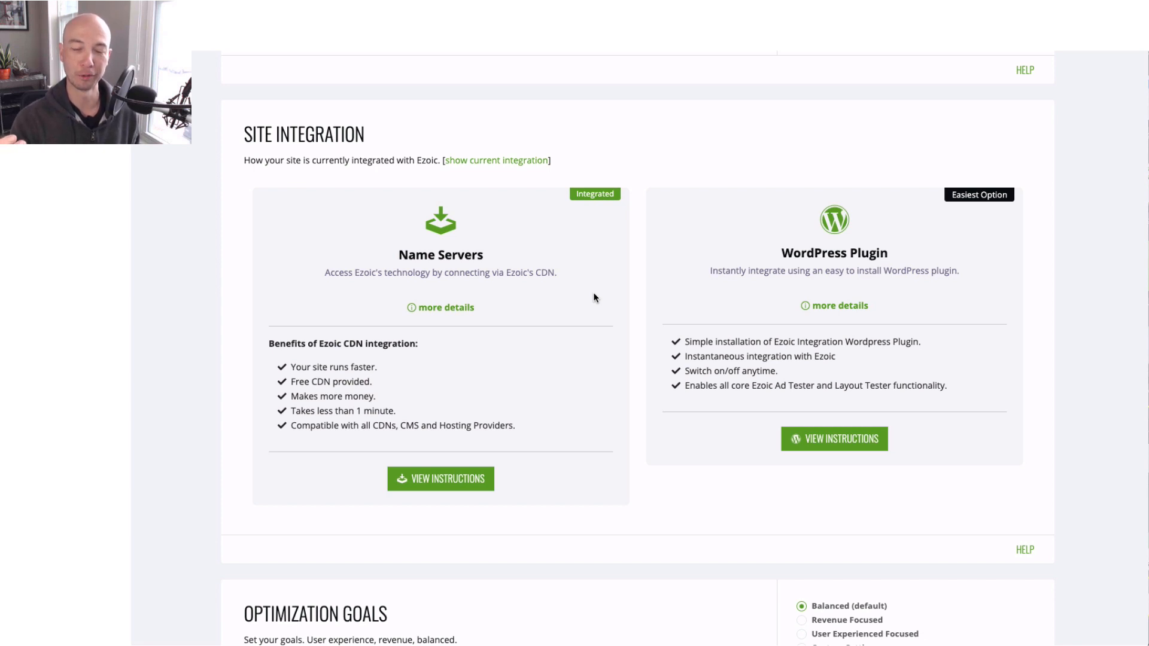
pyautogui.moveTo(722, 354)
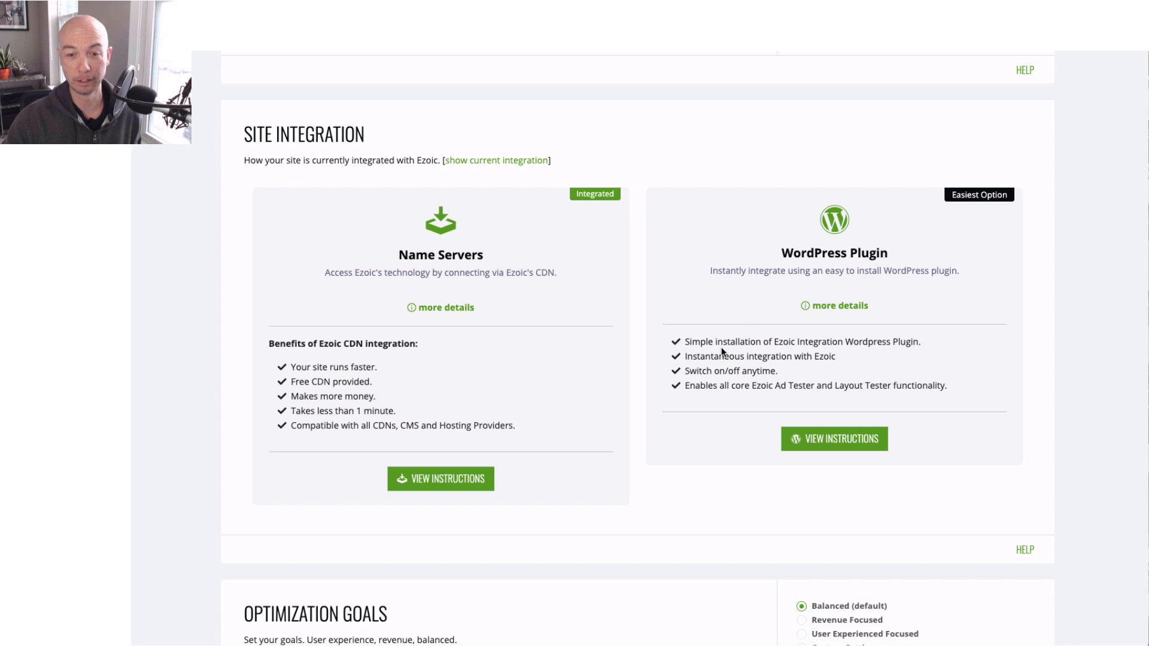
pyautogui.moveTo(728, 358)
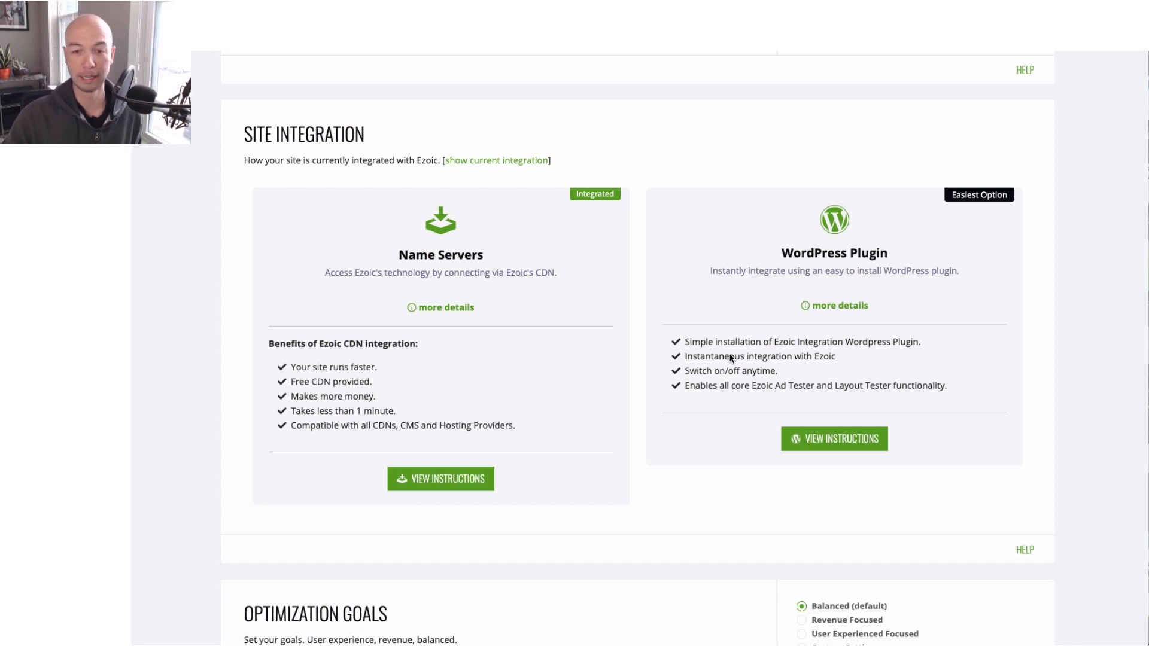
pyautogui.moveTo(856, 363)
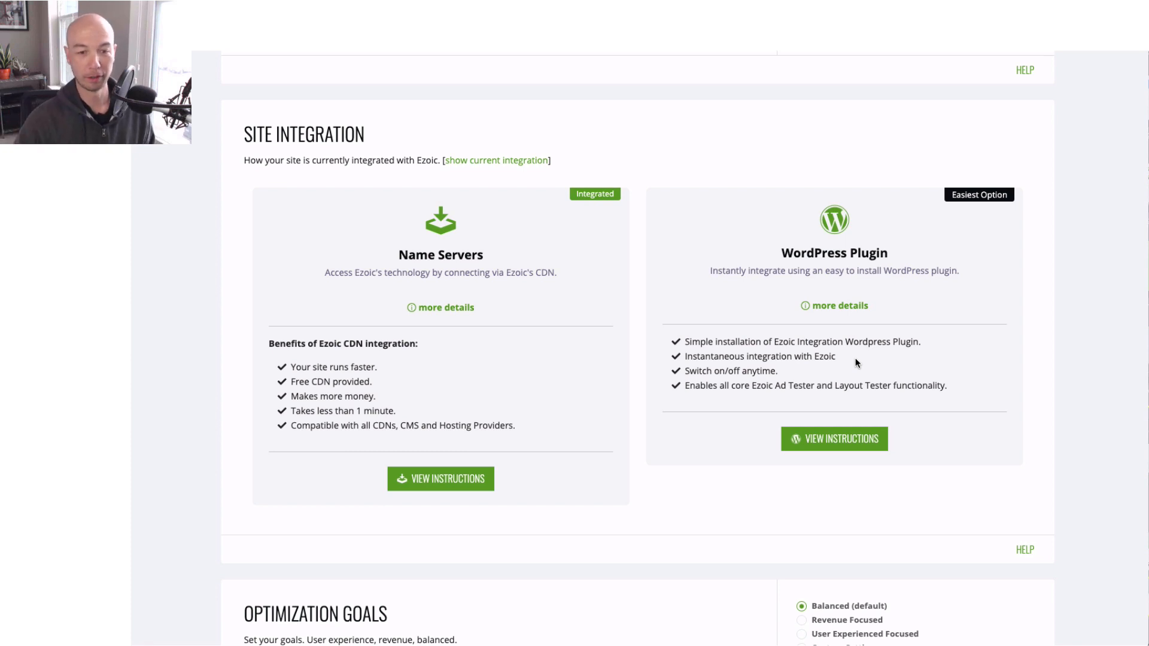
pyautogui.moveTo(574, 457)
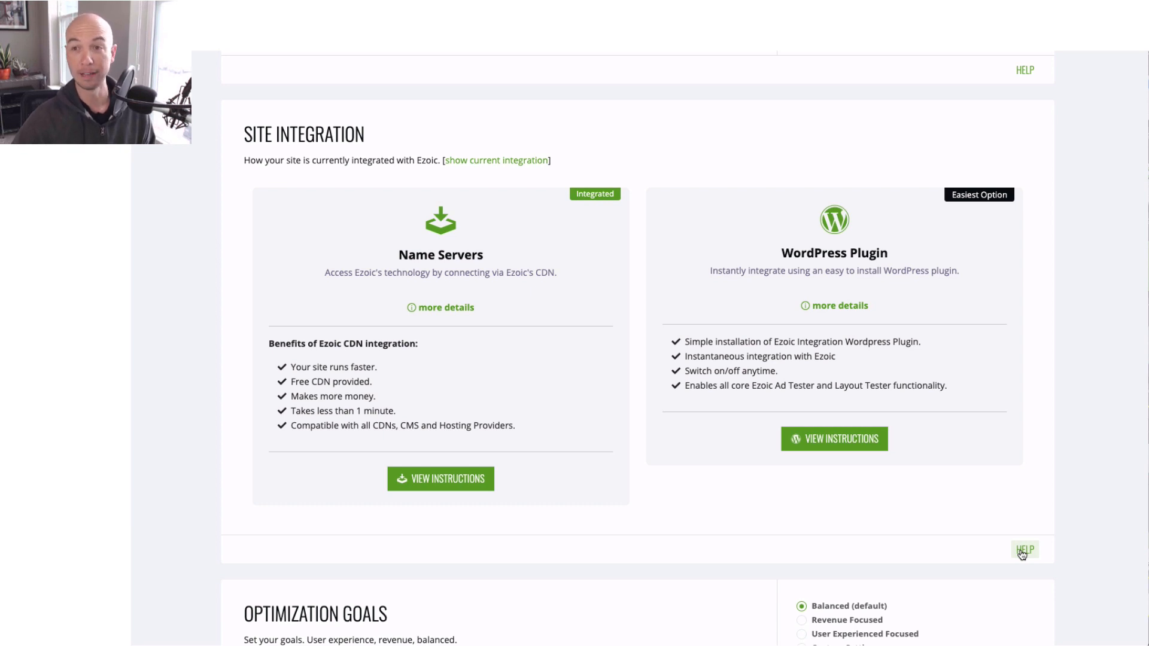
# Open the Site Integration help popup, then dismiss it.
pyautogui.click(1024, 550)
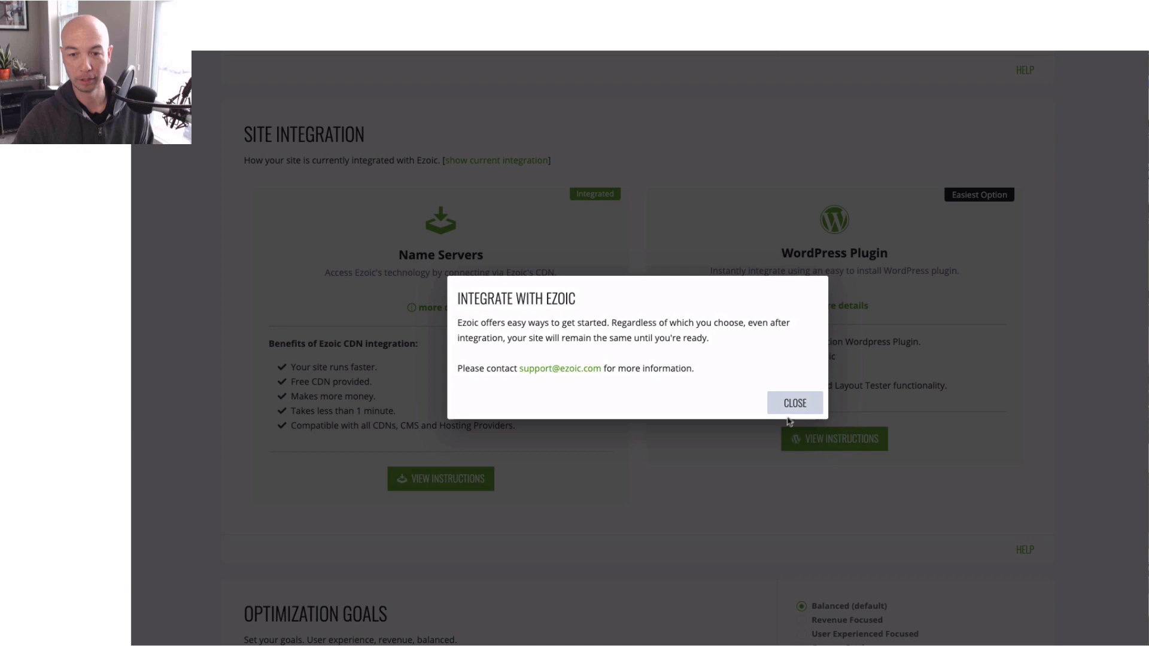
pyautogui.click(795, 403)
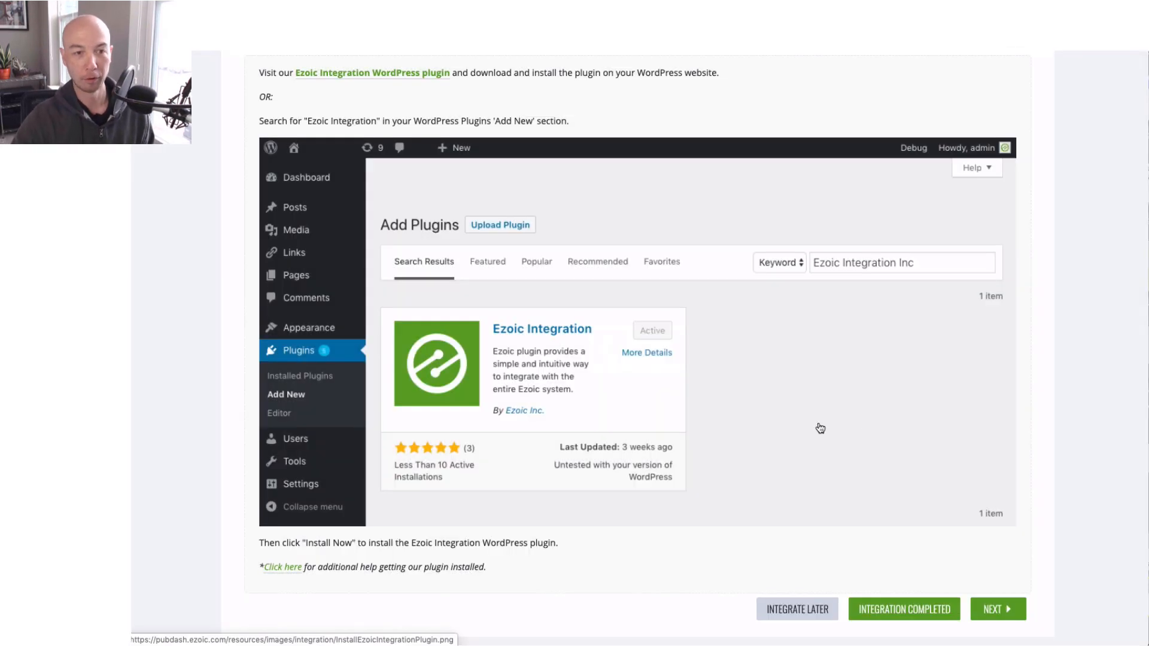
pyautogui.scroll(-3)
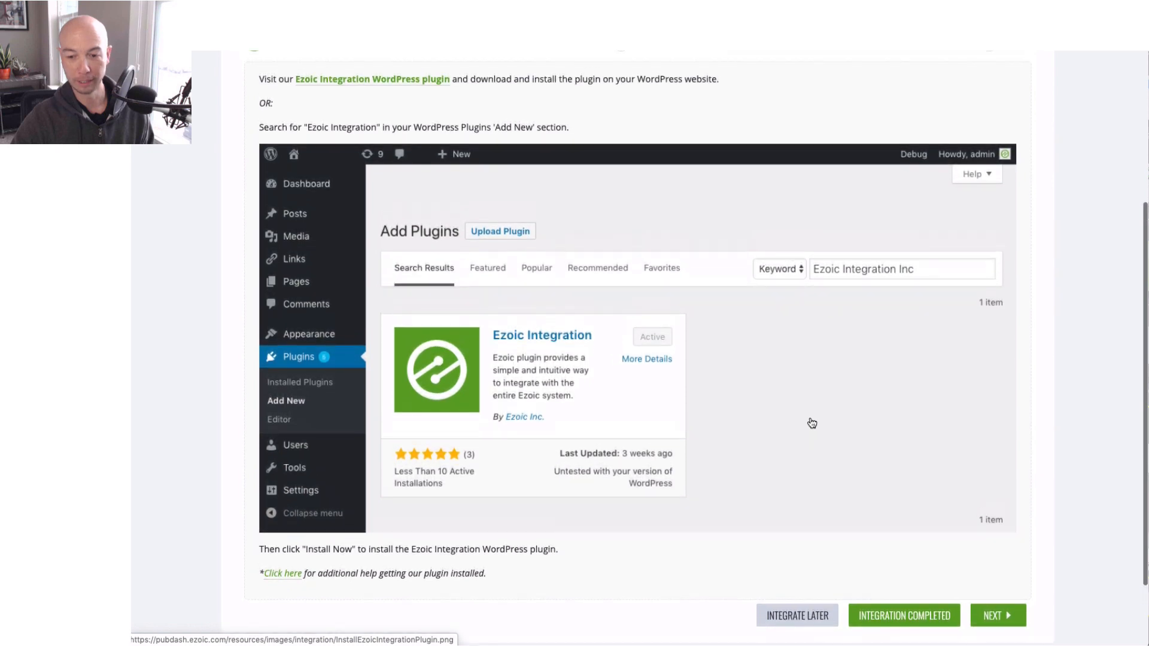
pyautogui.moveTo(834, 362)
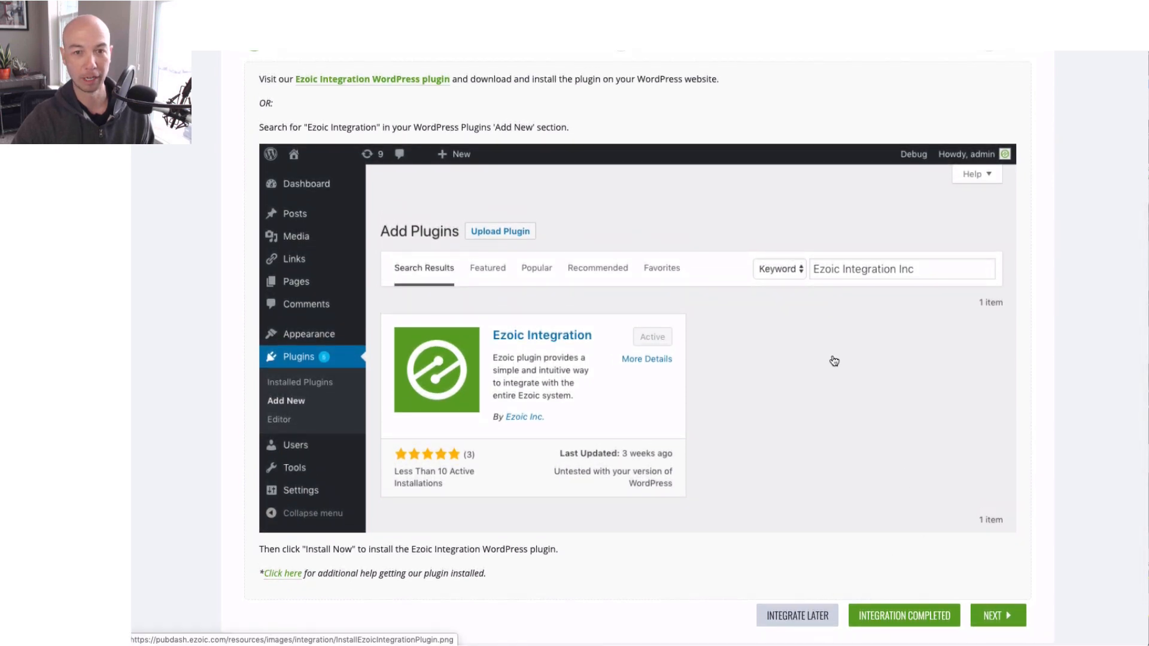
pyautogui.moveTo(821, 359)
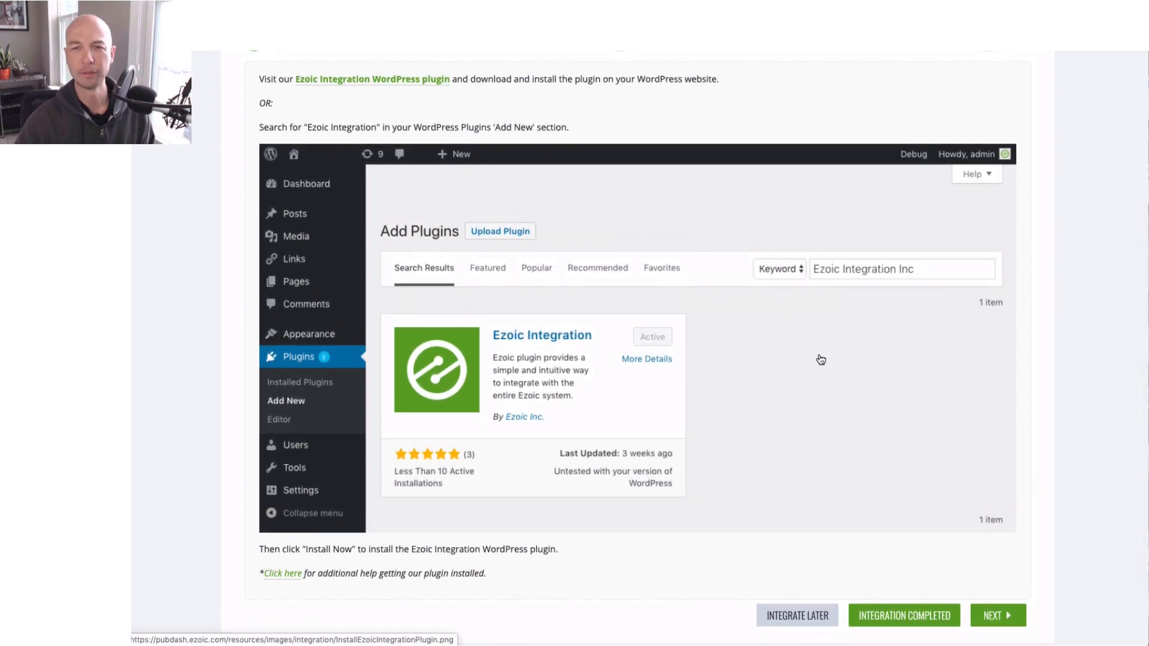